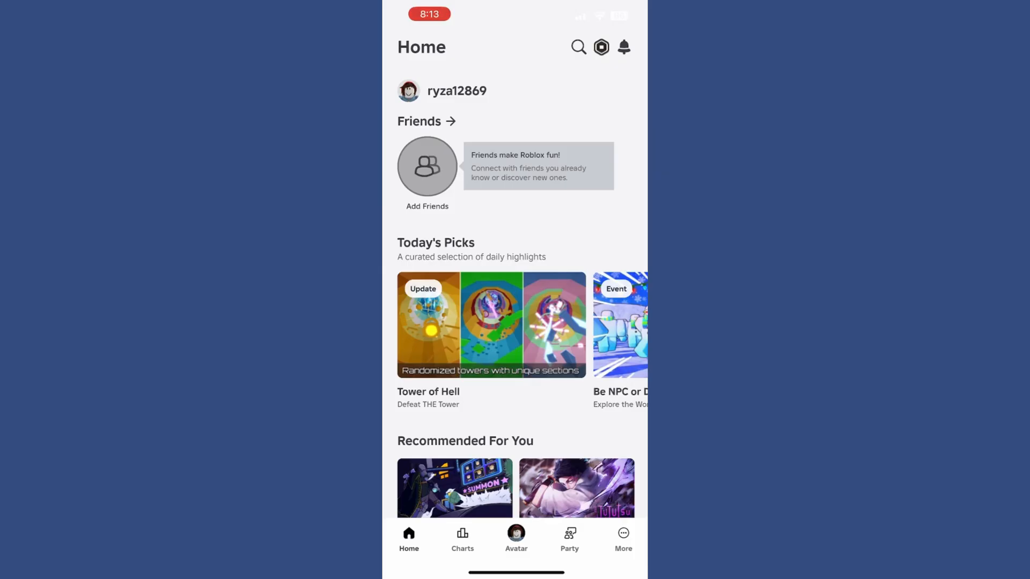
Step: Search 'brawl' and go to the brawlapk.site suggestion, loading the app download list
scroll(down, 3)
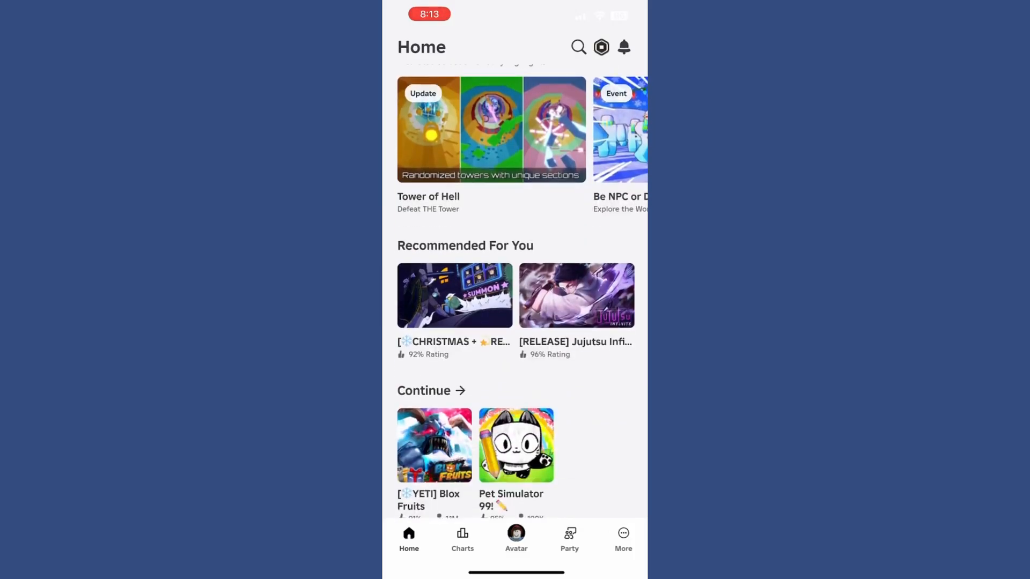
scroll(down, 3)
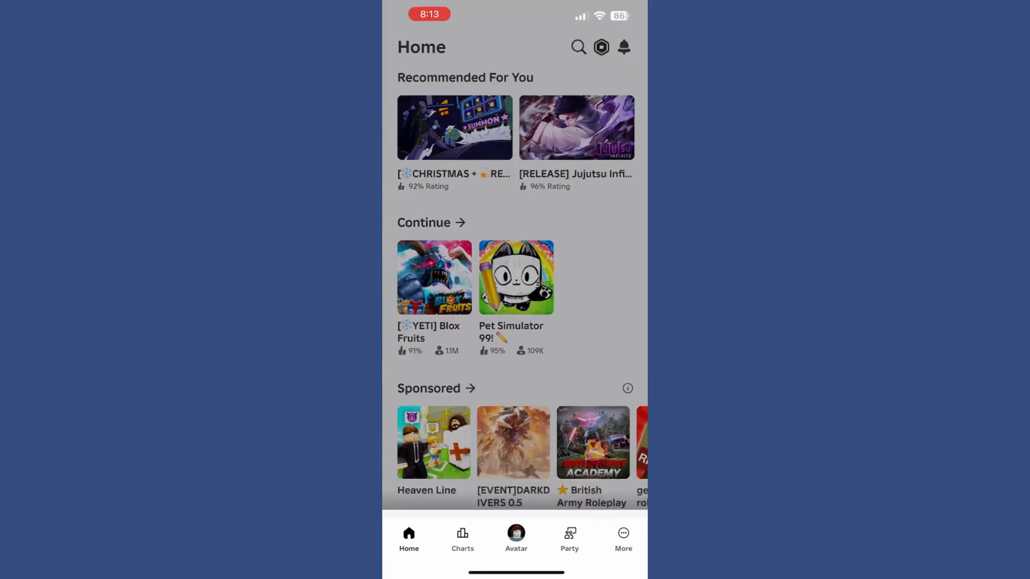
click(435, 277)
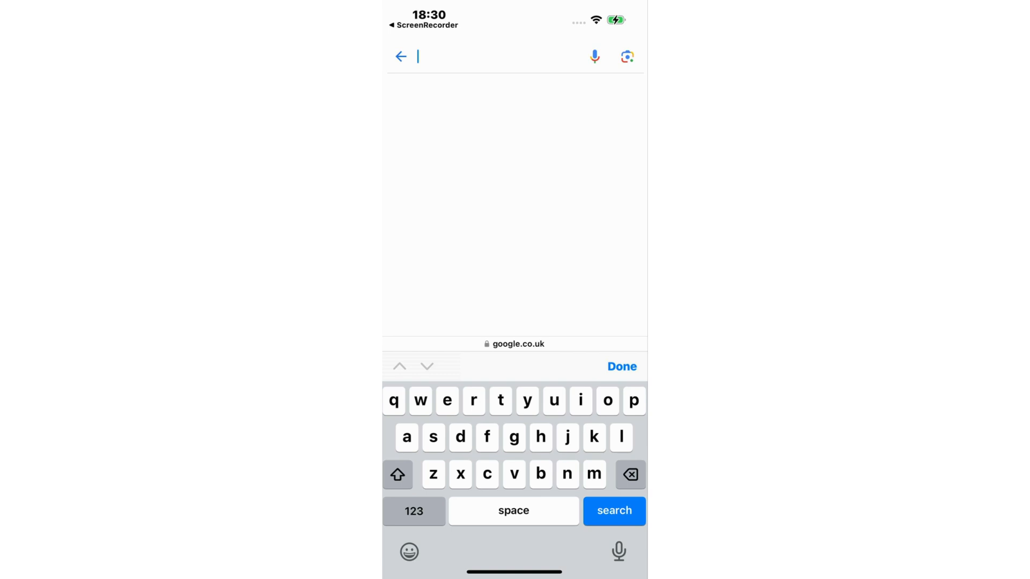
text(brawlapk.sit)
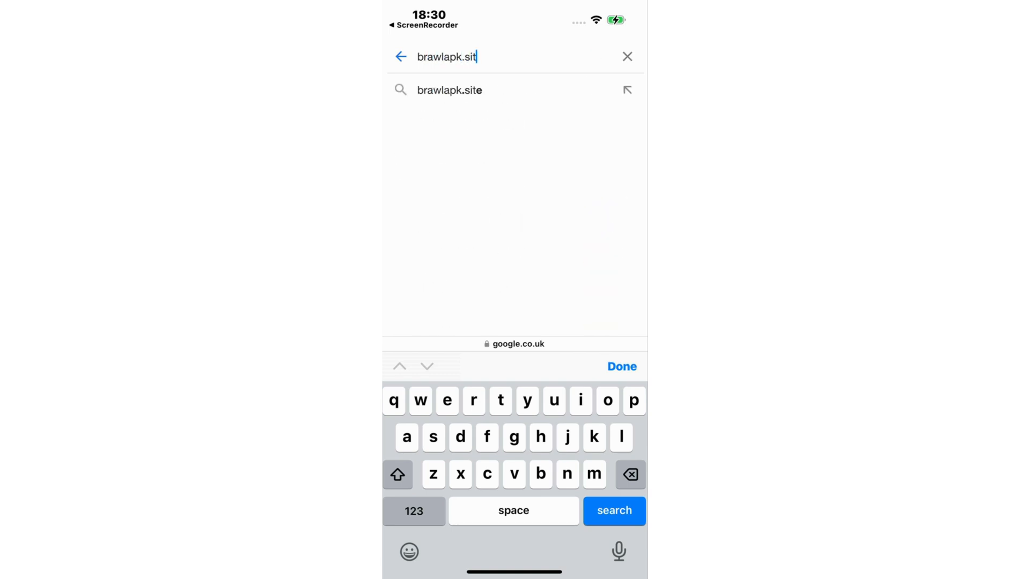
click(613, 511)
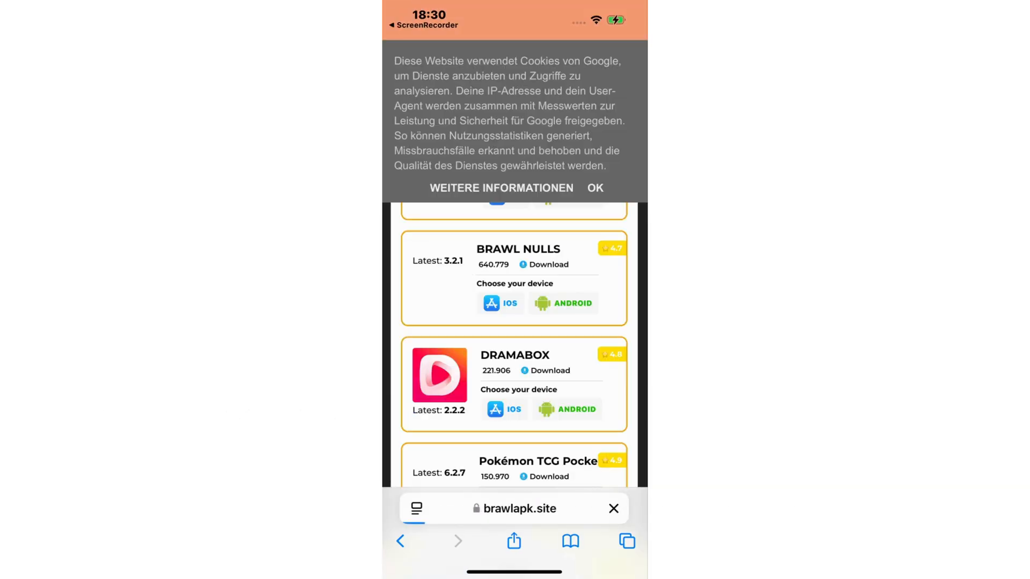
Step: Accept the cookie notice and choose iOS for the Delta executor download
click(595, 188)
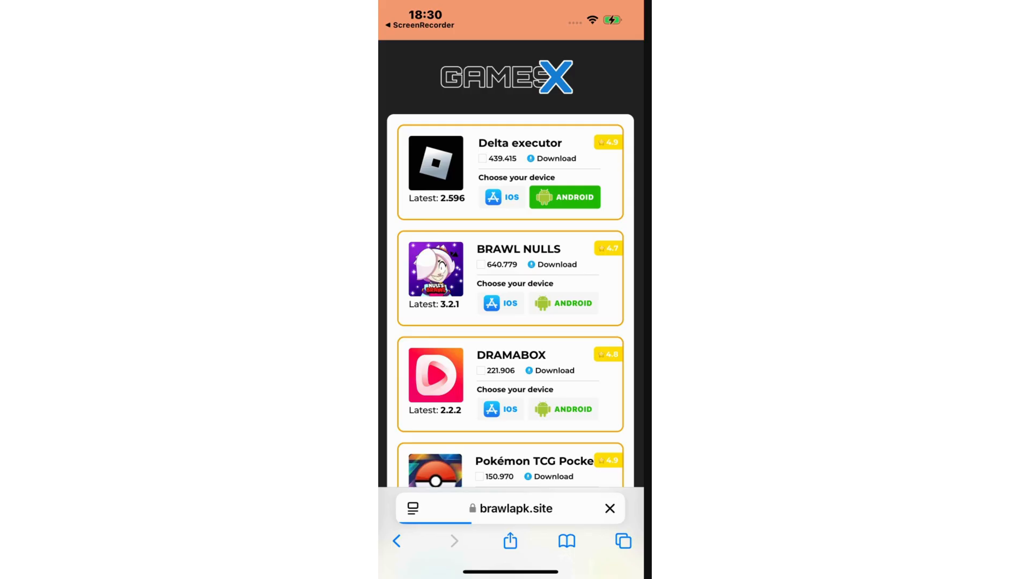
click(502, 197)
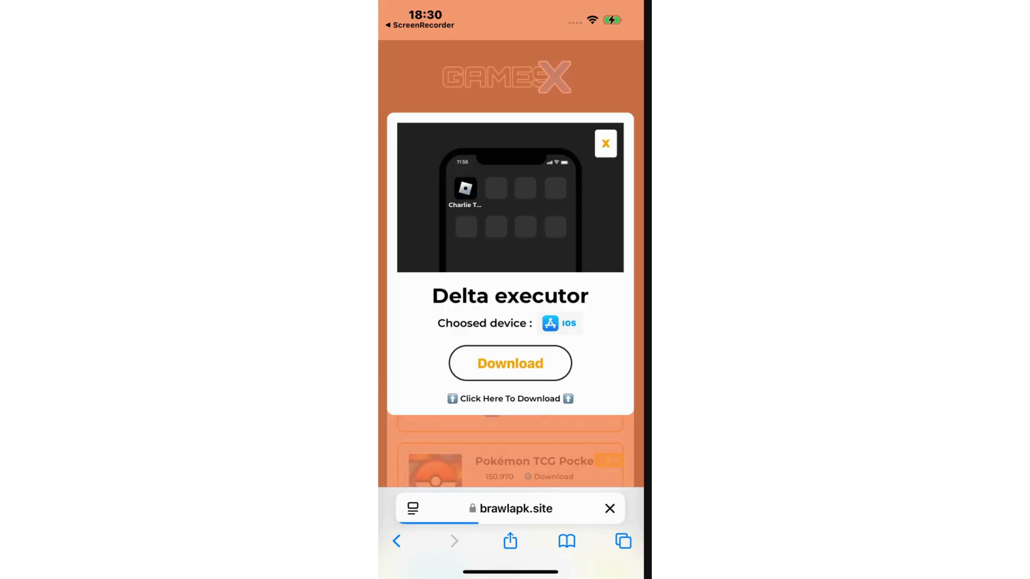